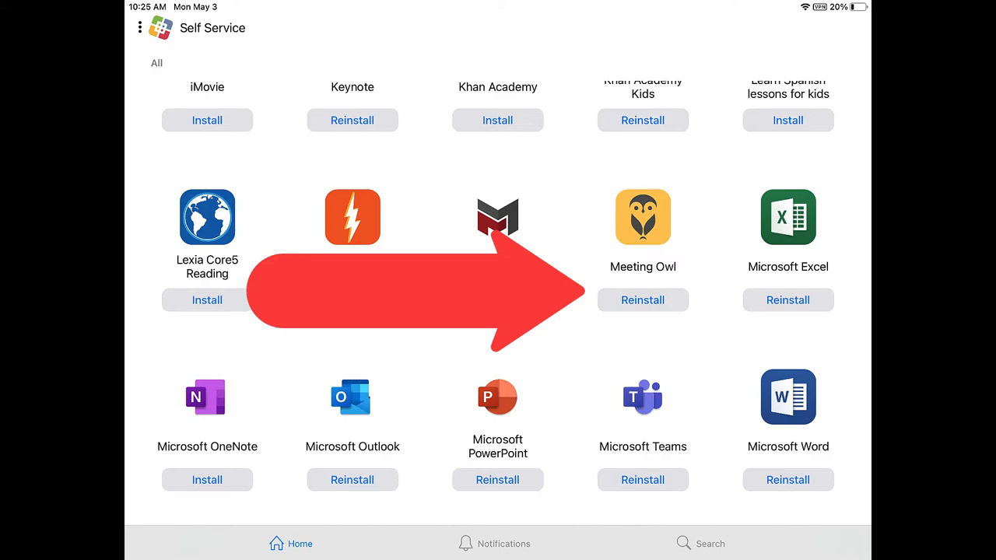
- Reinstall Meeting Owl from Self Service and connect to the nearby owl 'Practice Moye'
{"action": "left_click", "coordinate": [642, 217]}
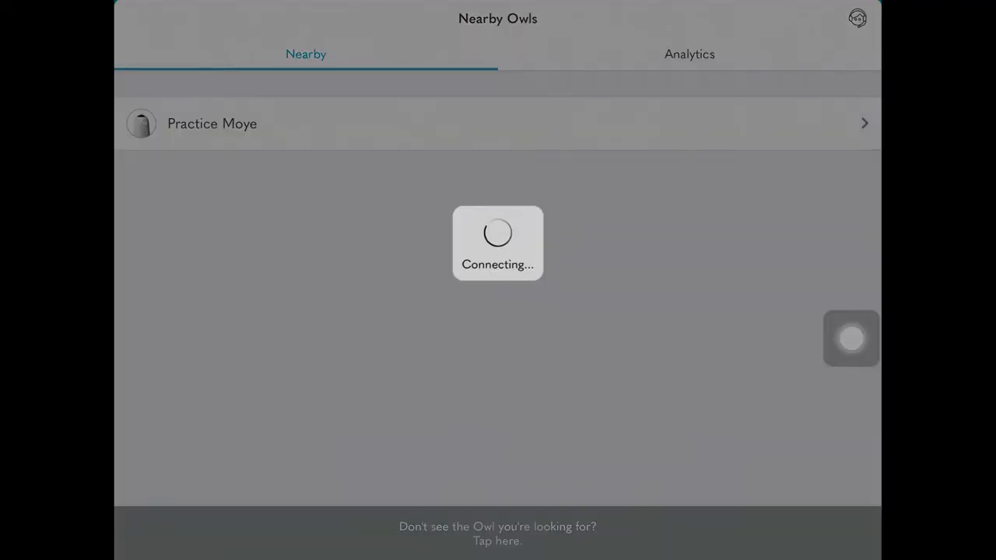
{"action": "left_click", "coordinate": [212, 123]}
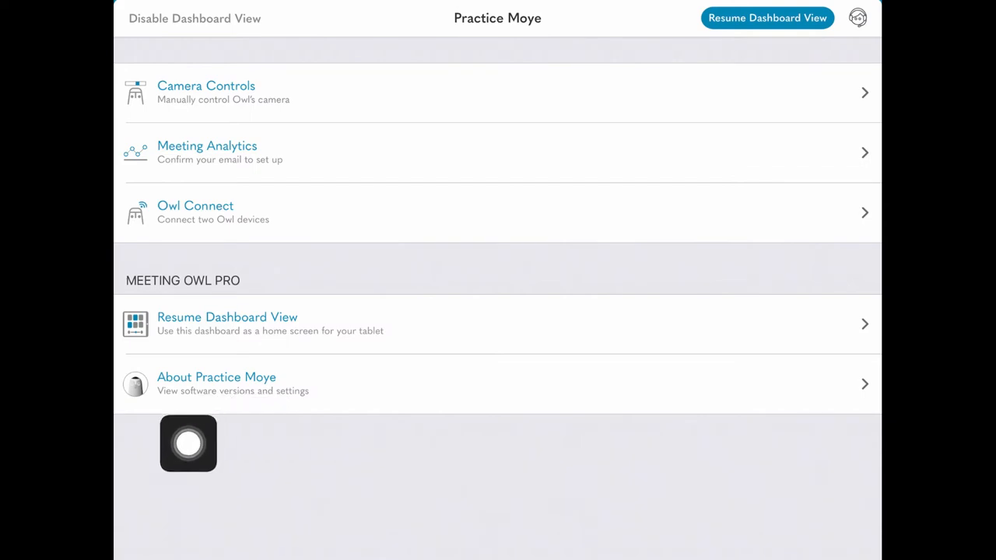
- View the About page versions (v2.70.23, app 2.9.2) and reach the Audio Settings echo options
{"action": "left_click", "coordinate": [216, 383]}
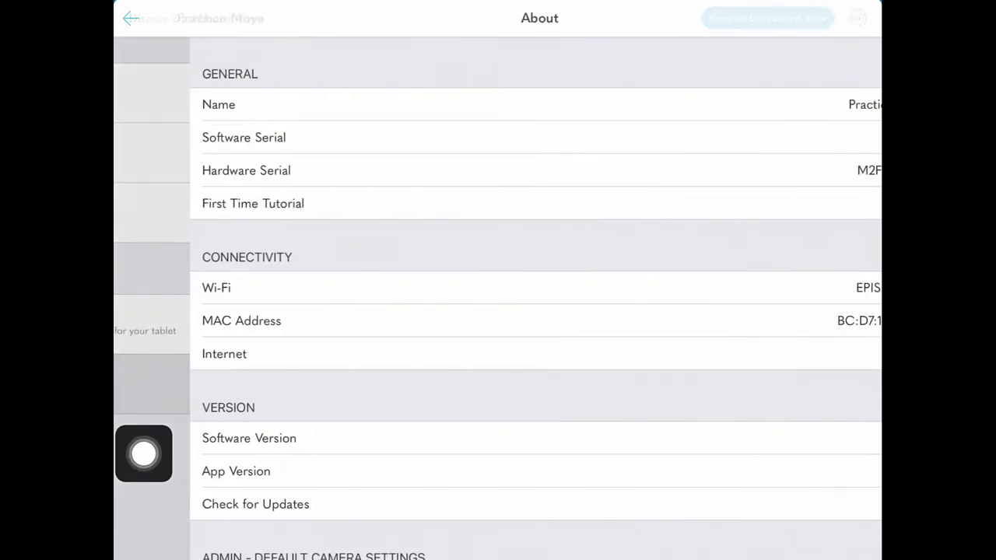
{"action": "scroll", "scroll_direction": "down", "scroll_amount": 3}
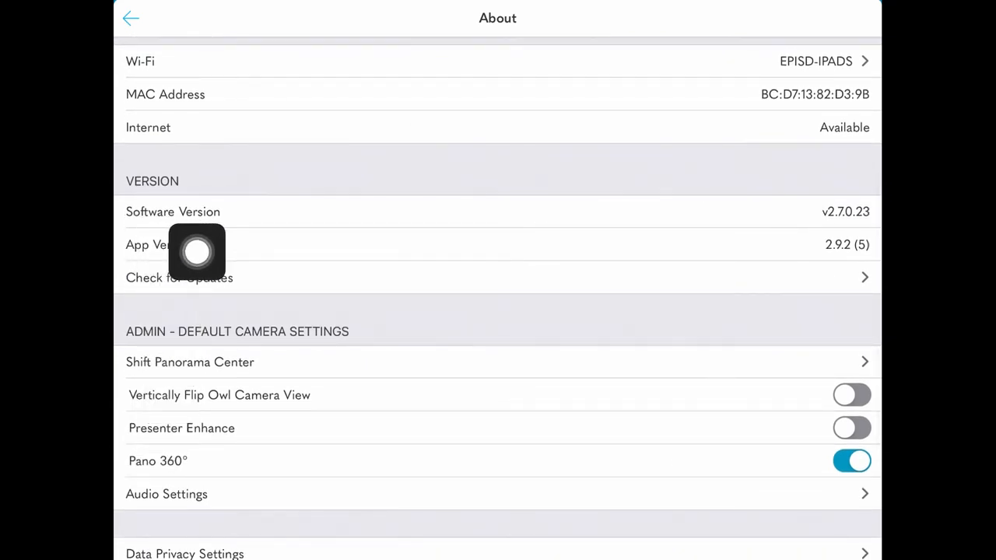
{"action": "mouse_move", "coordinate": [850, 246]}
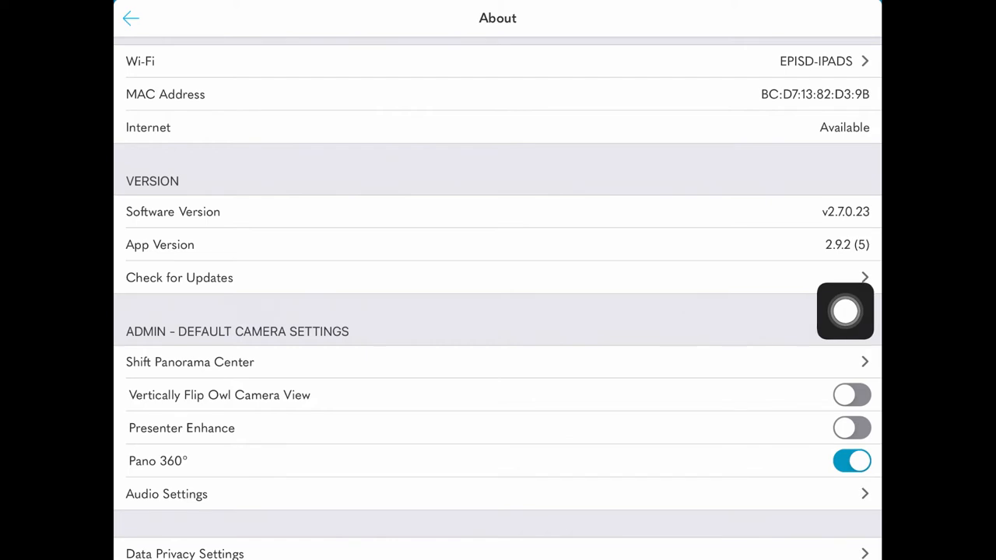
{"action": "scroll", "scroll_direction": "down", "scroll_amount": 3}
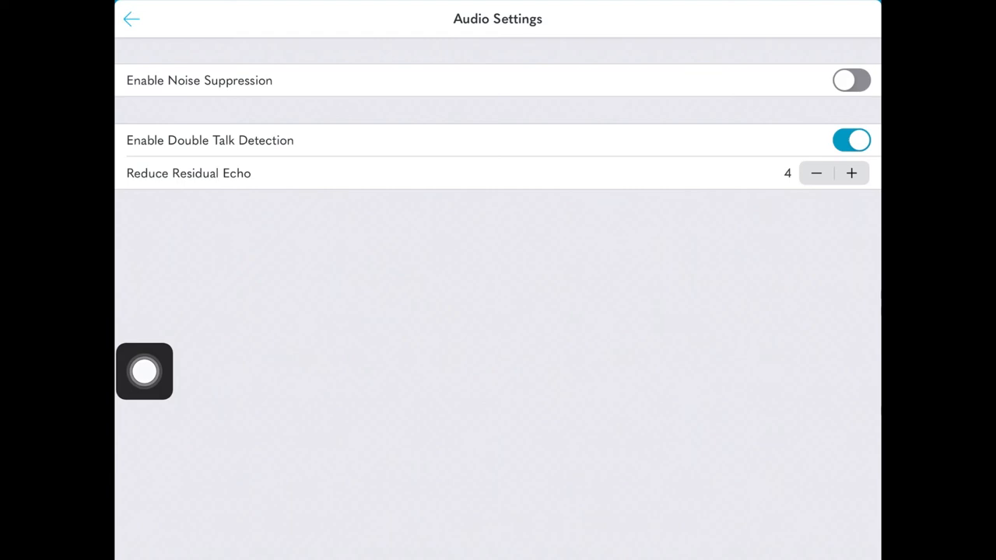
- Leave Audio Settings and return to the Zoom meeting showing the owl's camera feed
{"action": "left_click", "coordinate": [130, 18]}
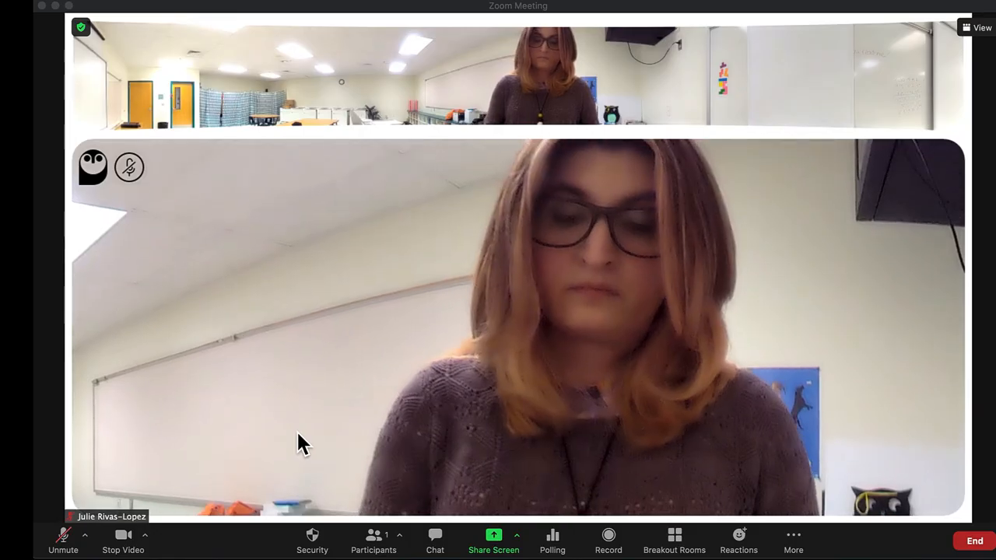